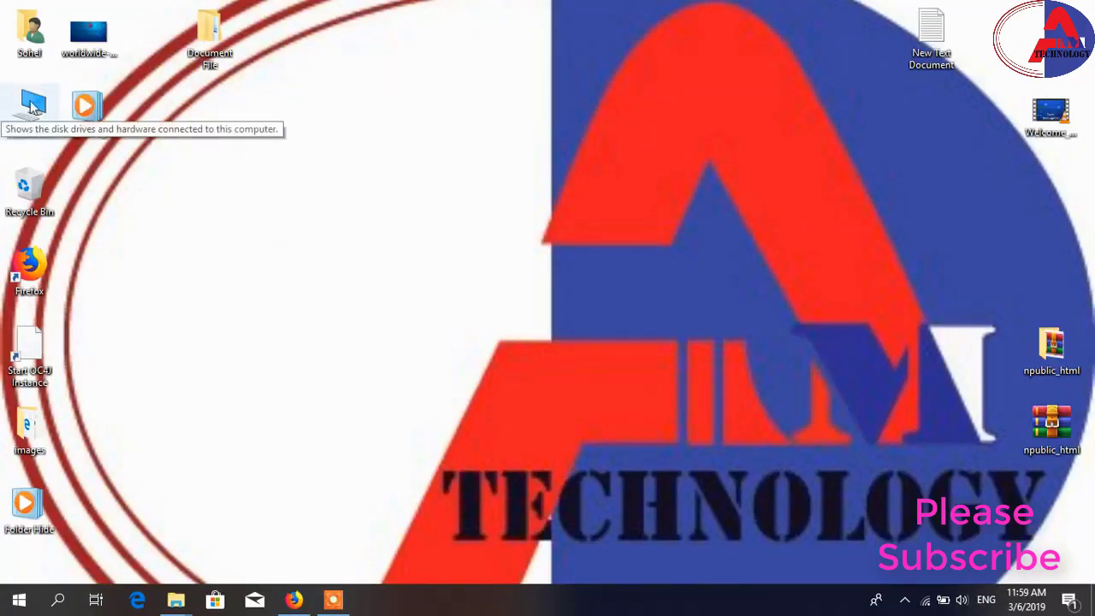
Glance at This PC's drives, then launch gpedit.msc from the Run dialog.
double_click(29, 106)
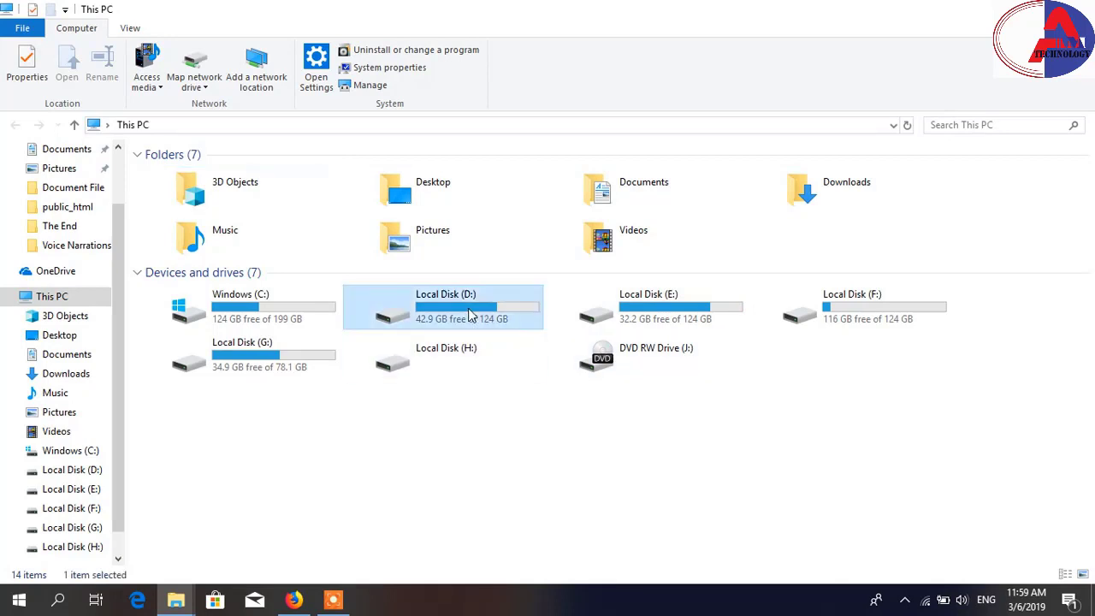
mouse_move(479, 311)
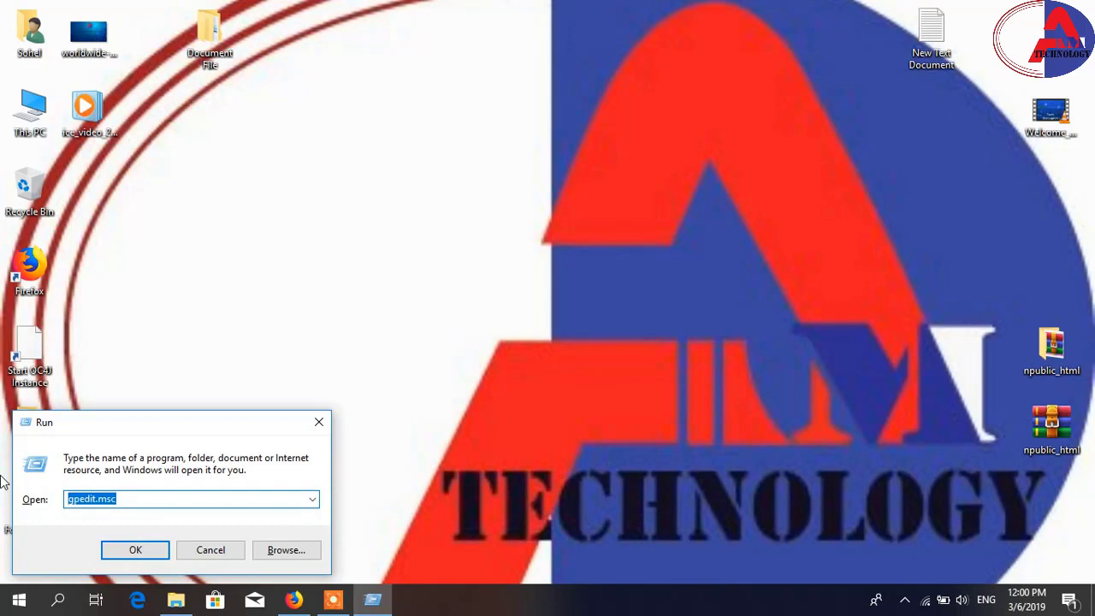
type("gp")
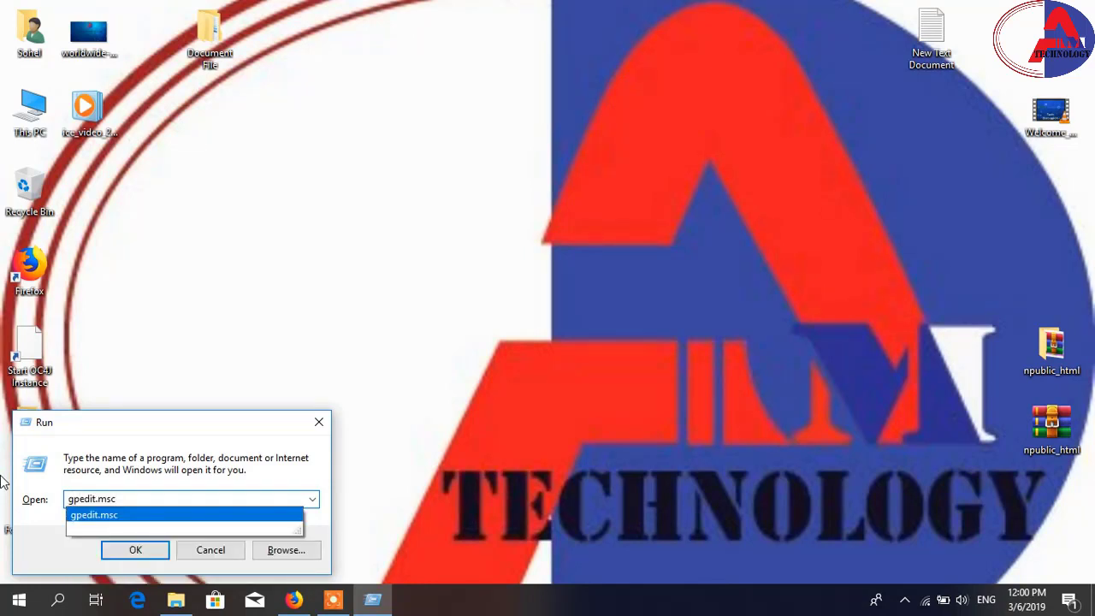
left_click(135, 549)
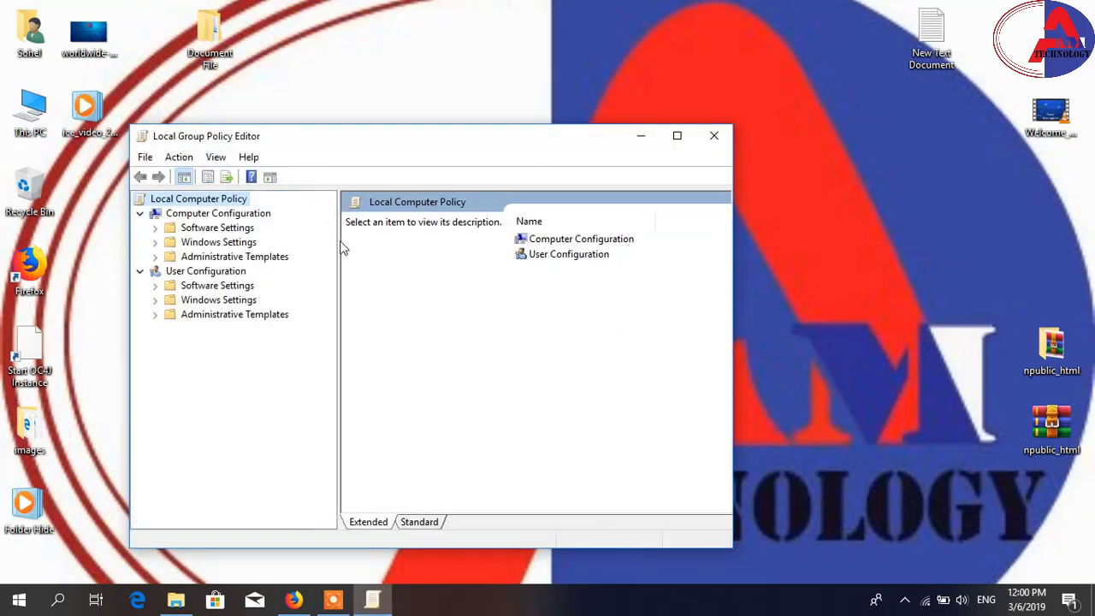
Navigate User Configuration > Administrative Templates > Windows Components to the File Explorer policies.
left_click(155, 314)
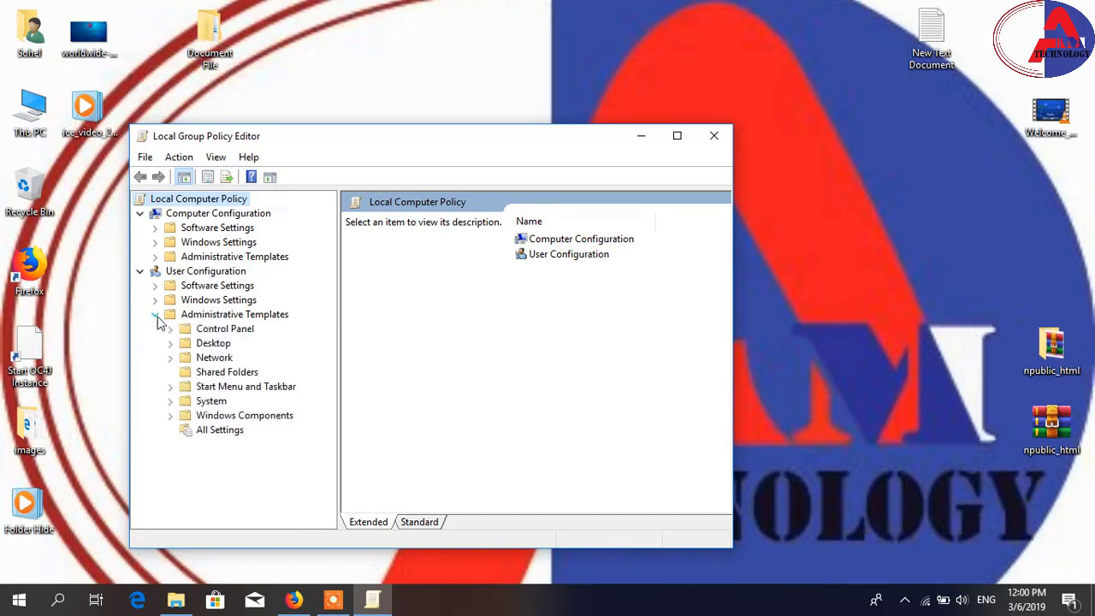
left_click(234, 315)
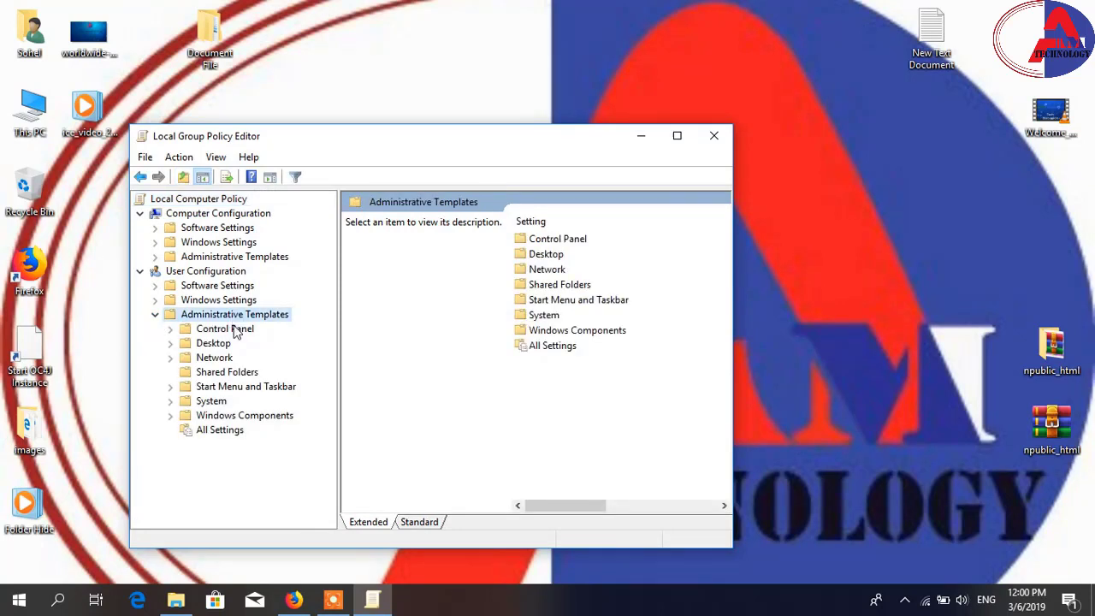
left_click(243, 415)
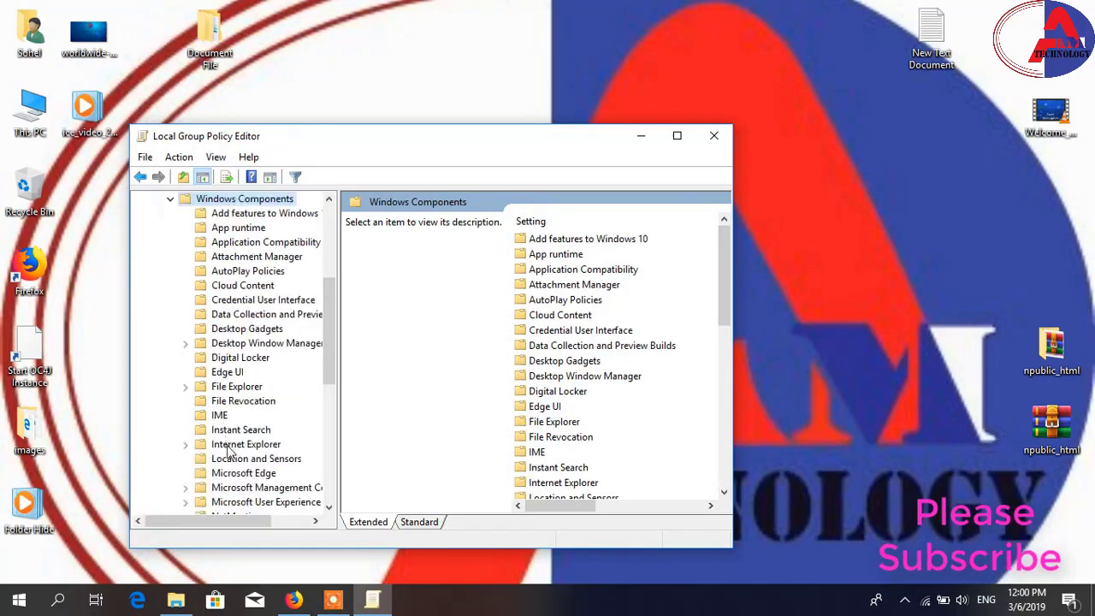
left_click(257, 459)
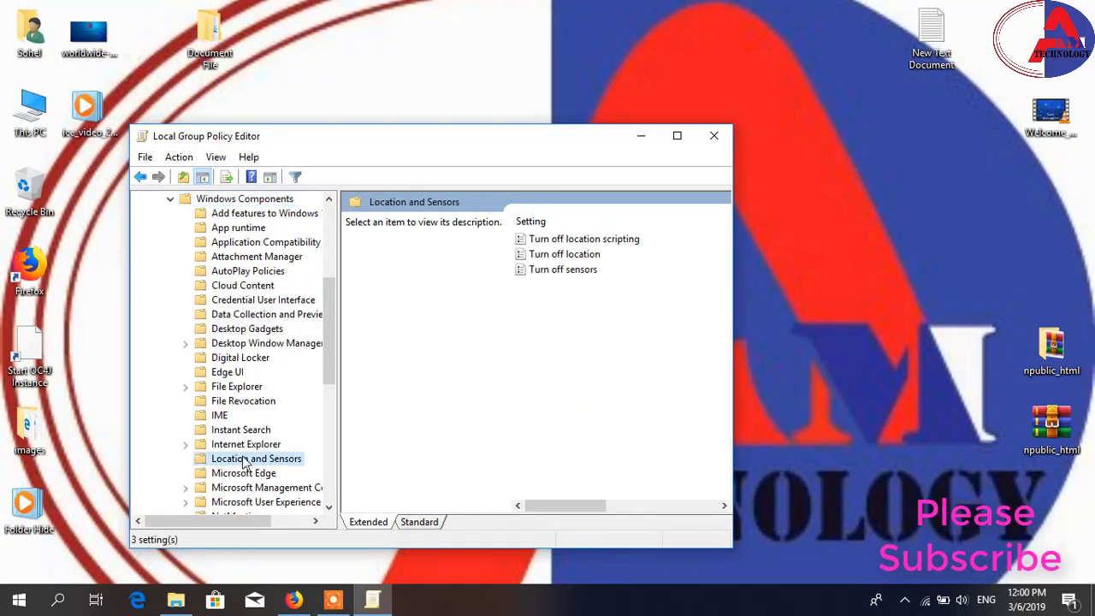
left_click(236, 387)
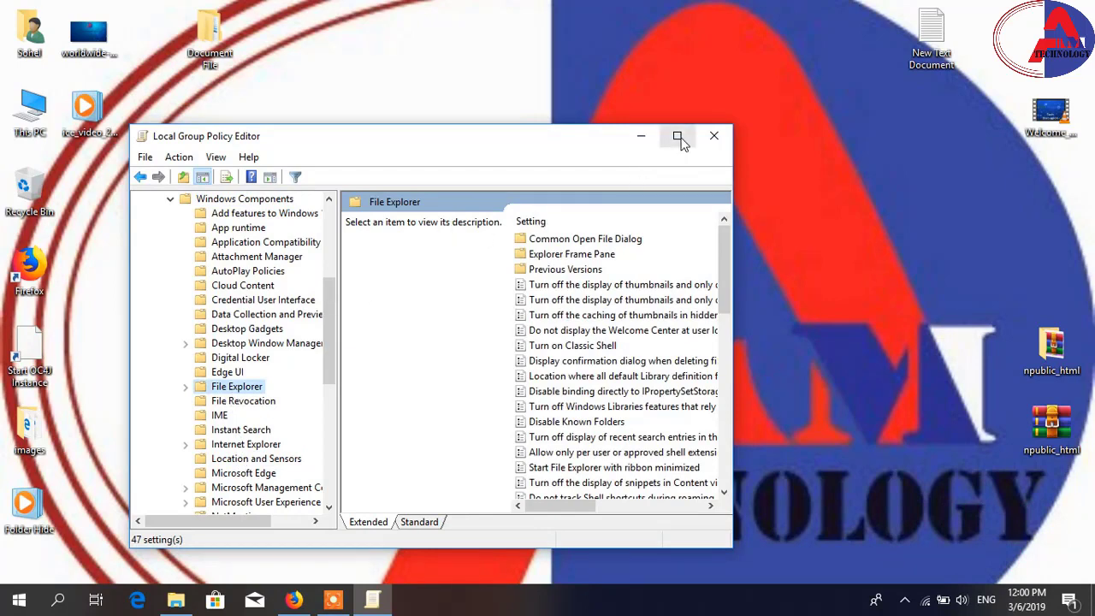
Maximize the editor and select 'Hide these specified drives in My Computer'.
left_click(677, 137)
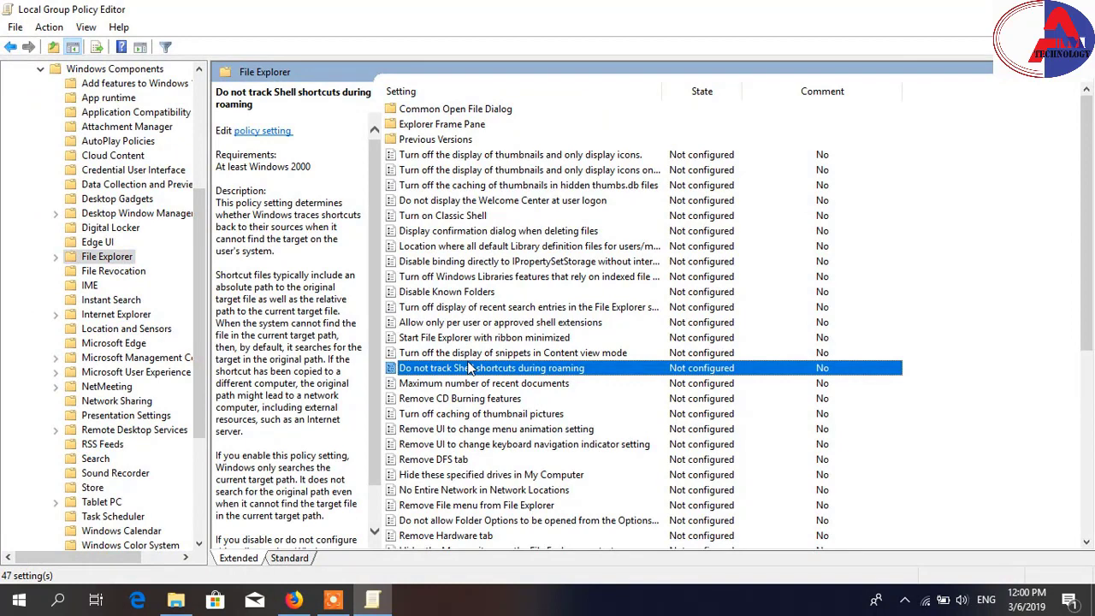
left_click(491, 474)
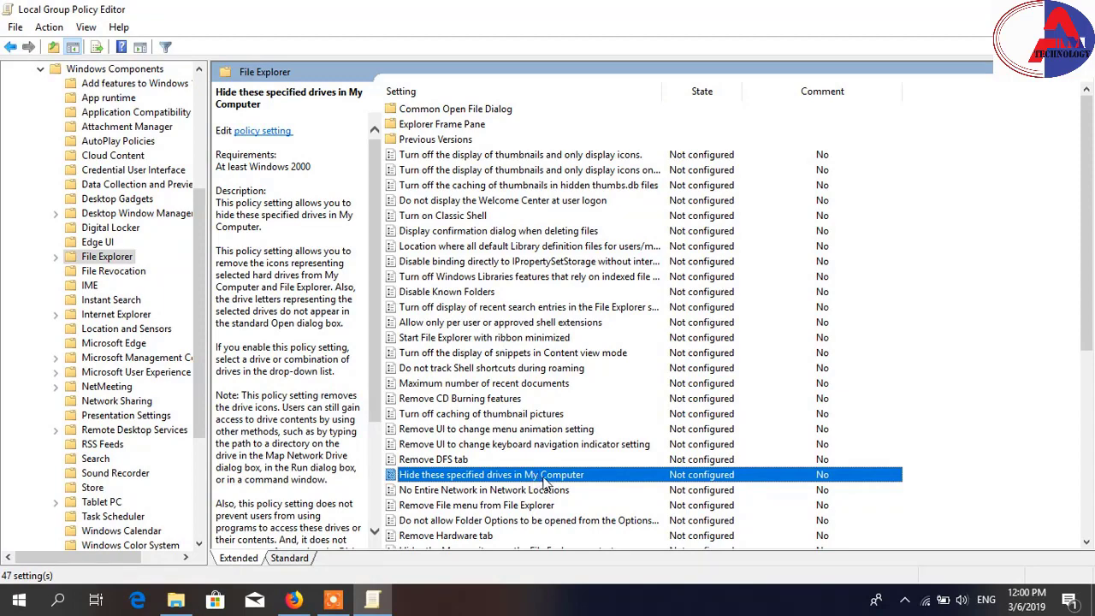
mouse_move(556, 486)
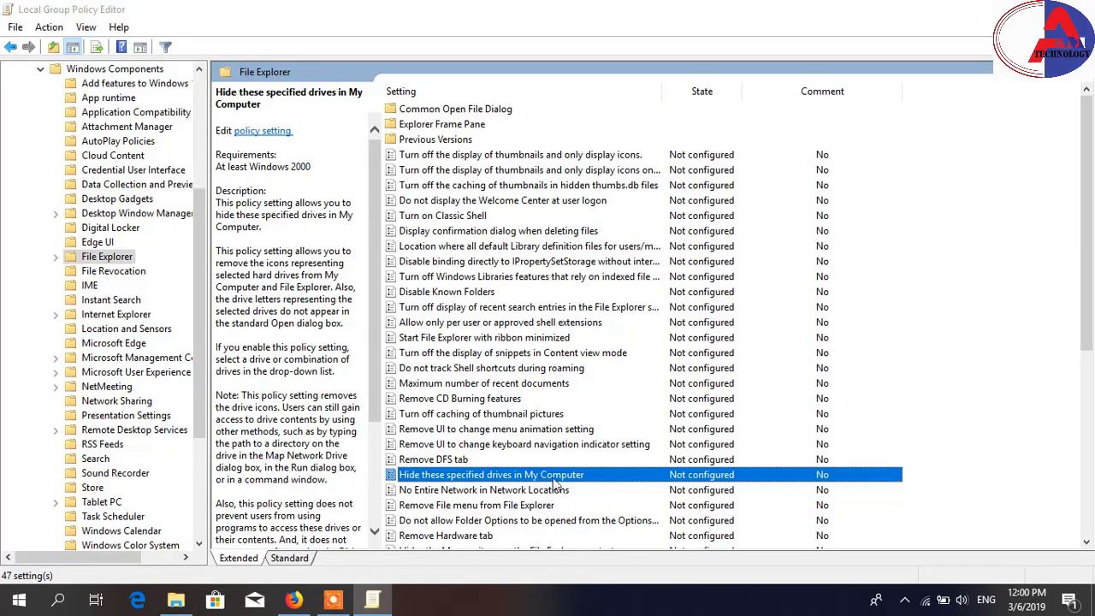
Enable the policy with 'Restrict D drive only' and confirm with OK.
double_click(491, 474)
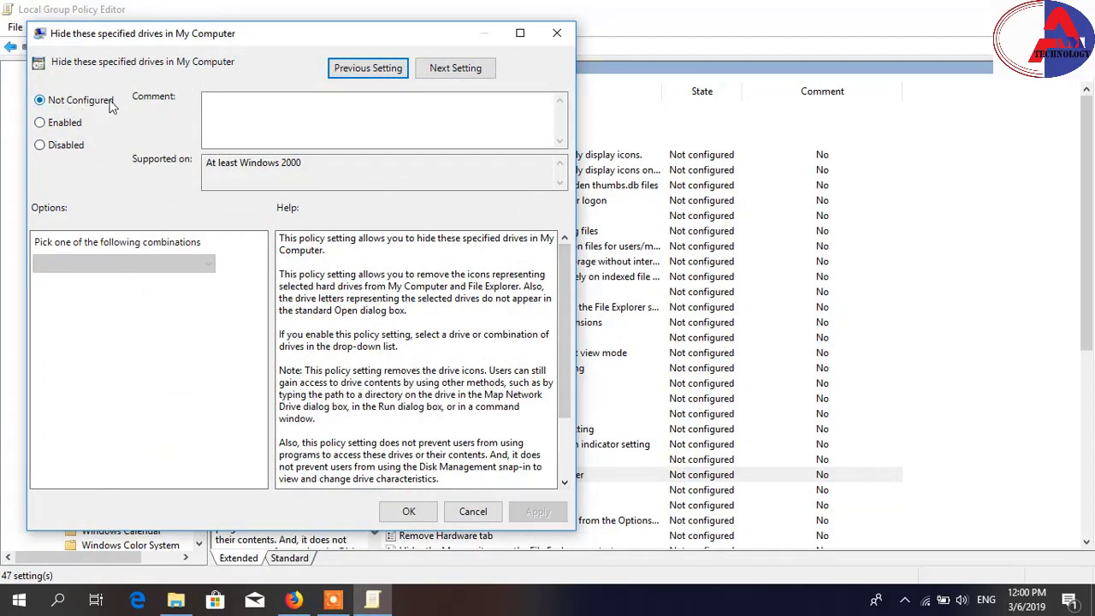
left_click(39, 124)
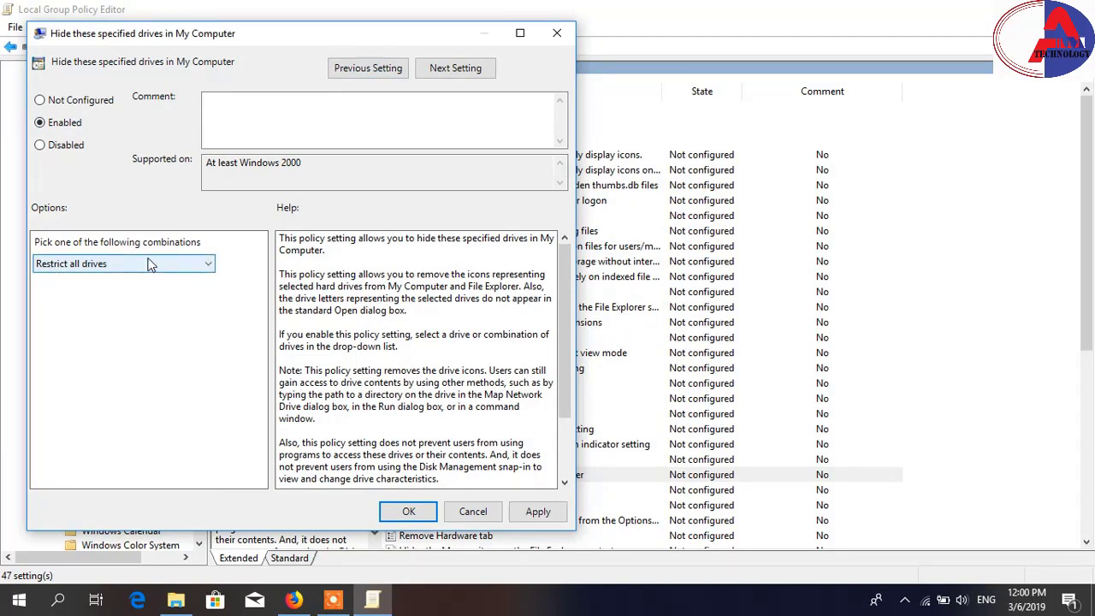
left_click(123, 264)
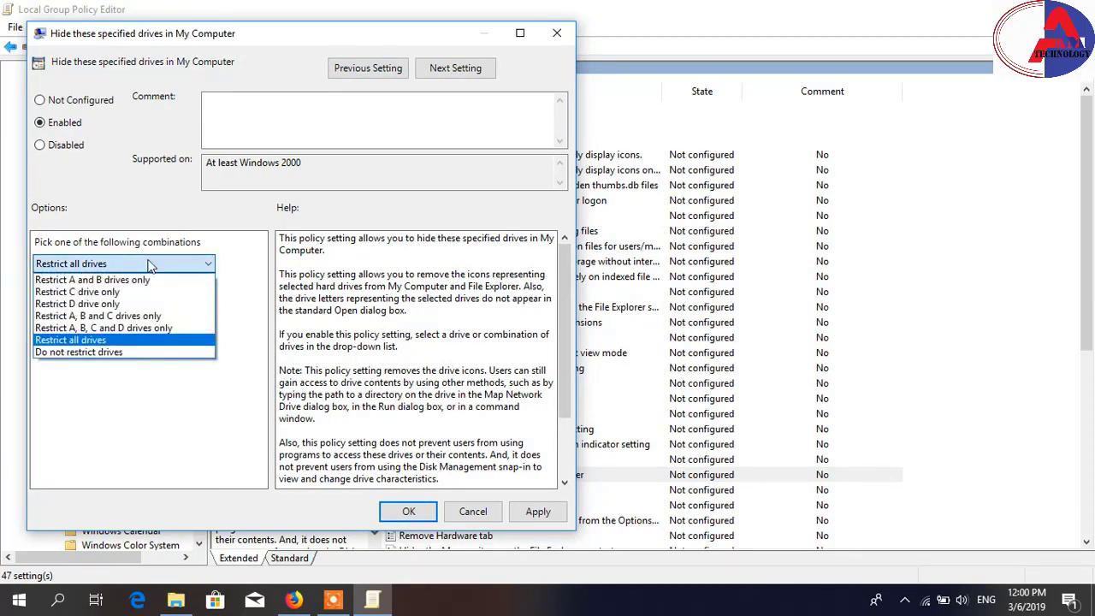
mouse_move(77, 304)
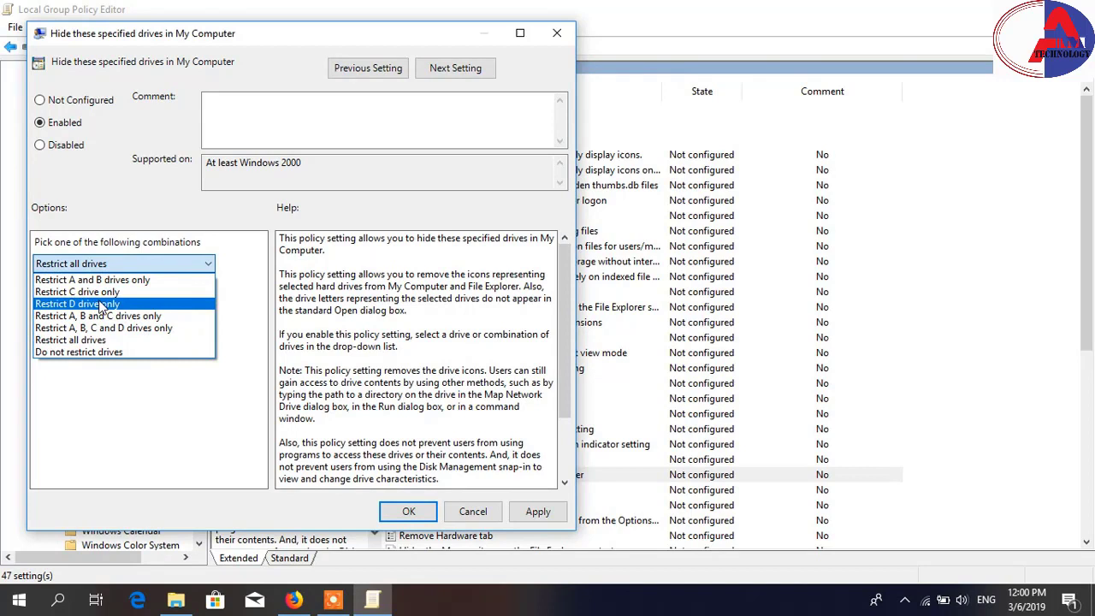
left_click(77, 304)
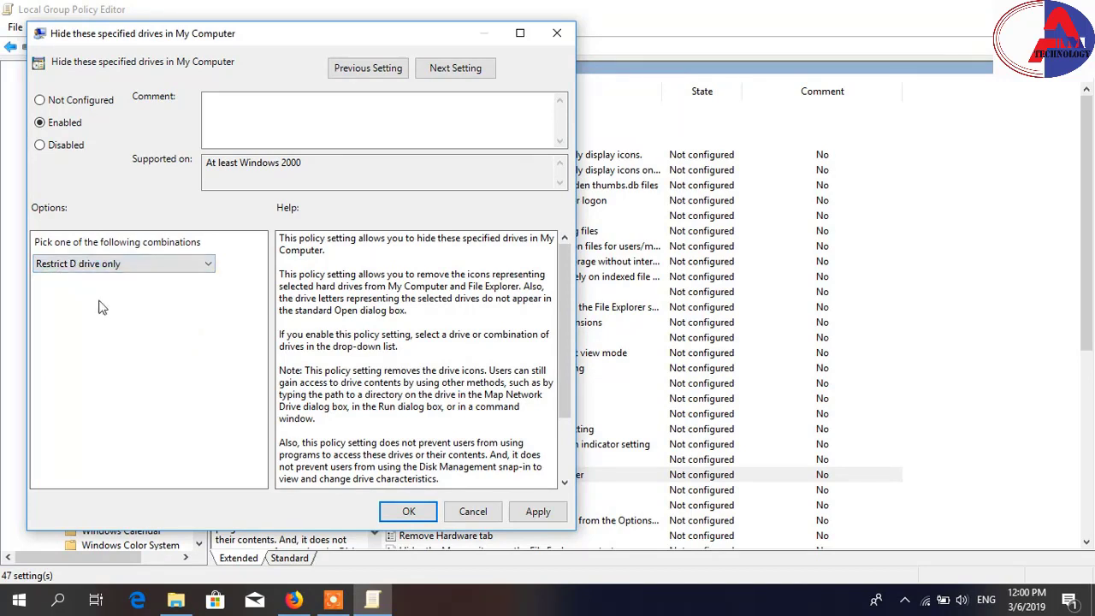
mouse_move(397, 342)
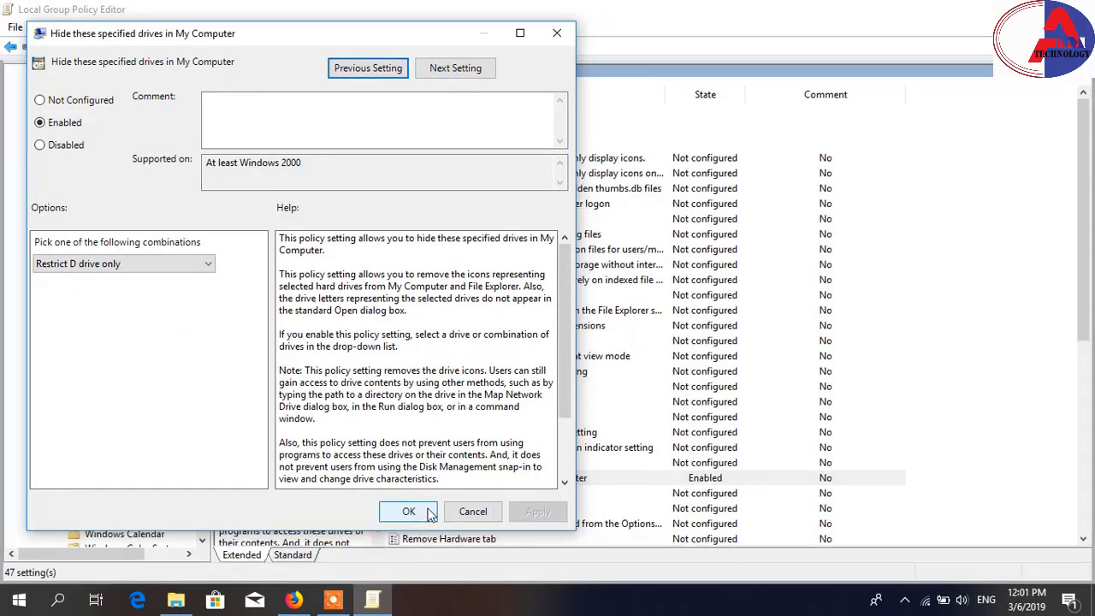
left_click(407, 509)
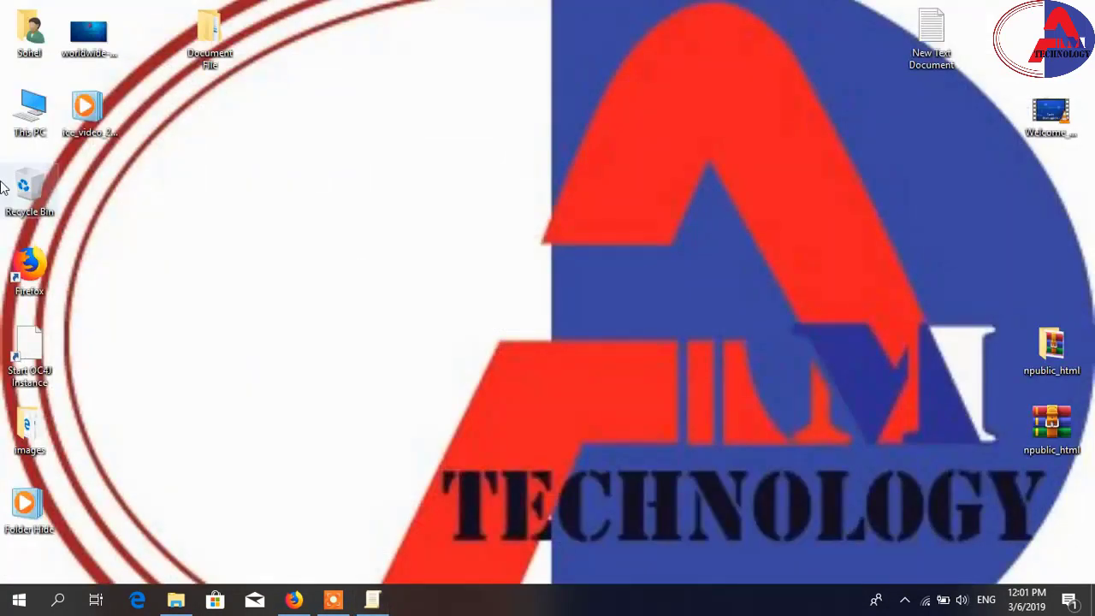
Check This PC's drive list to see drive D hidden.
double_click(29, 102)
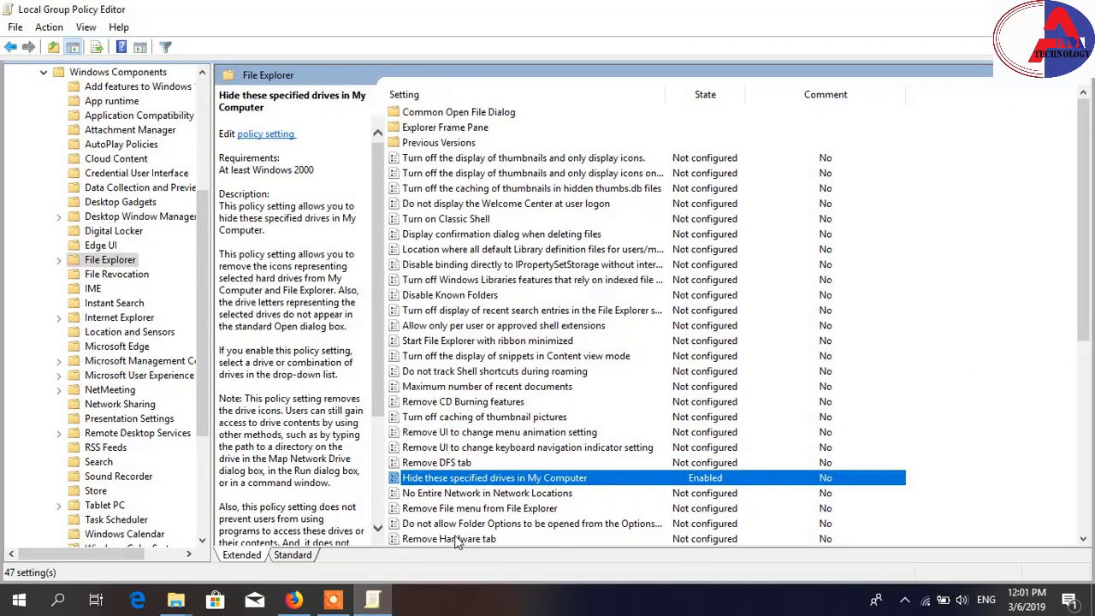
Set the policy to Not Configured and refresh This PC so Local Disk (D:) reappears.
double_click(495, 477)
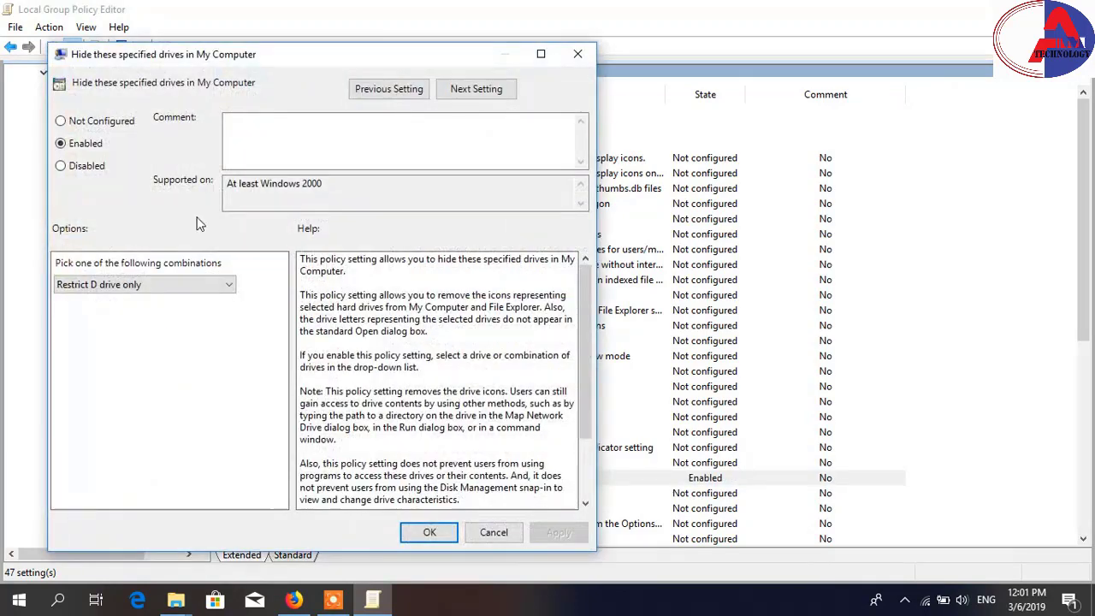
left_click(61, 119)
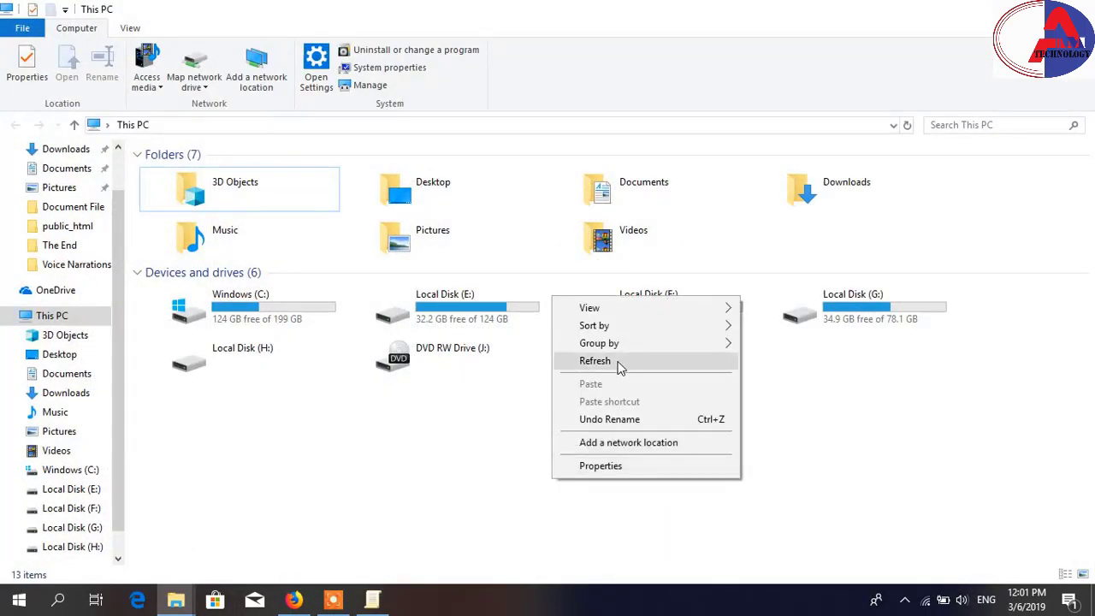
left_click(595, 360)
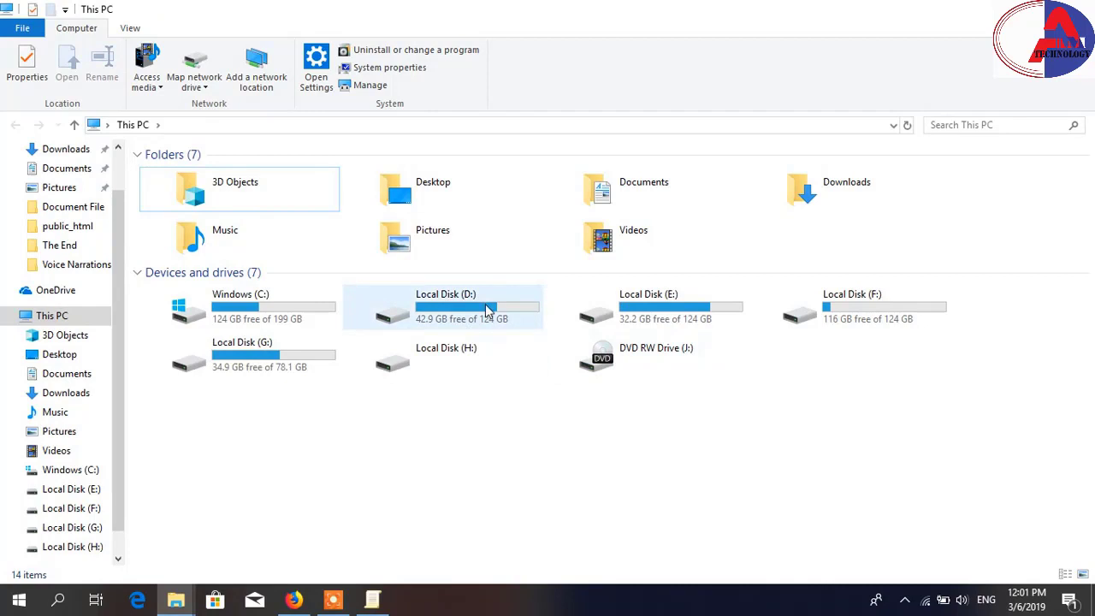